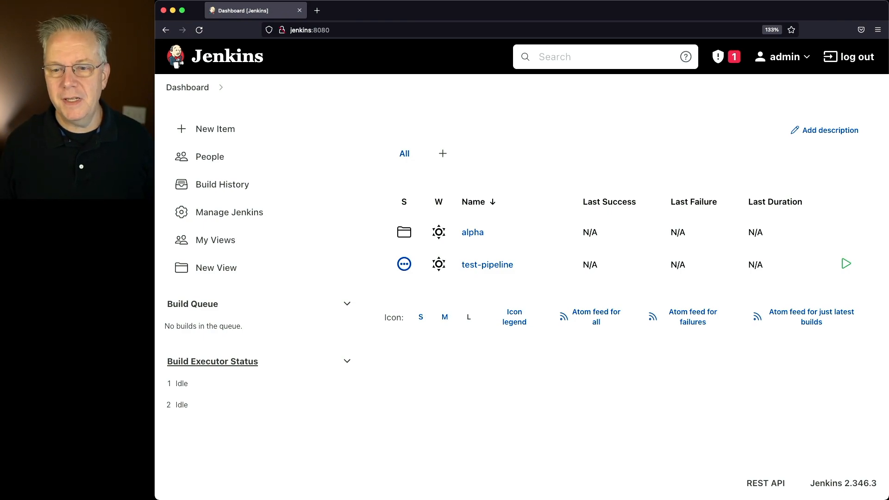
mouse_move(486, 265)
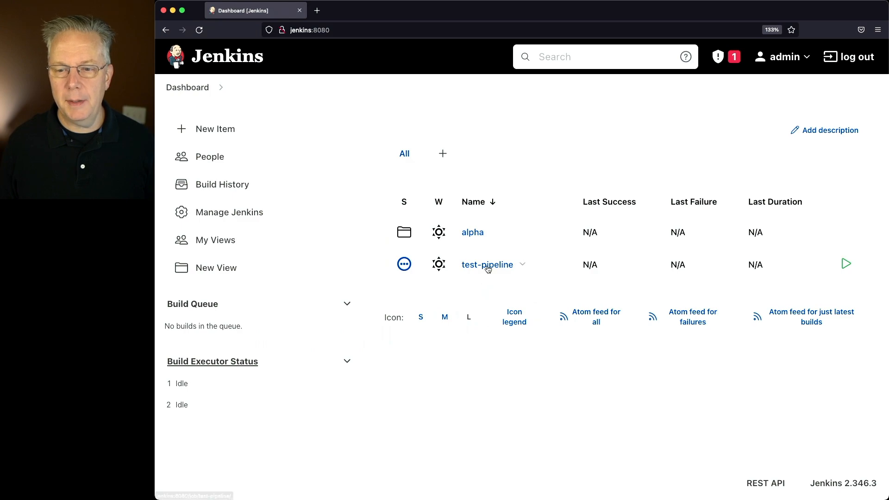
Open the test-pipeline job from the dashboard and request its deletion to bring up the confirmation prompt.
left_click(486, 264)
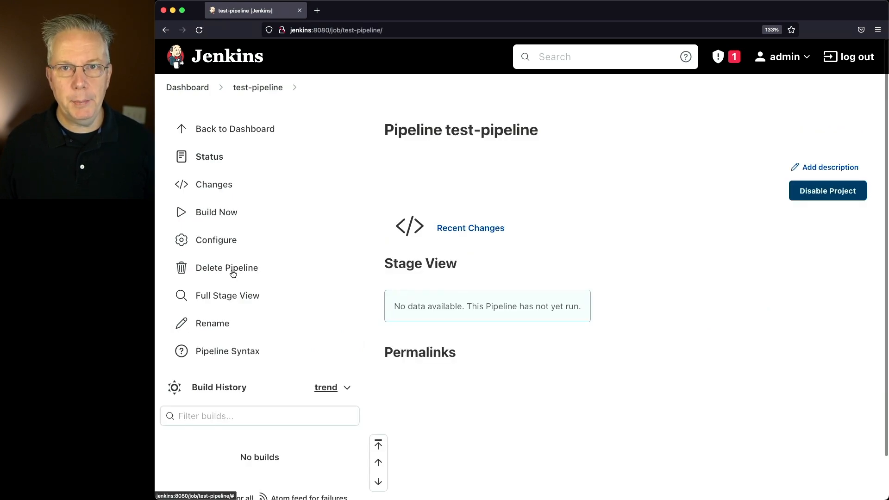
left_click(226, 267)
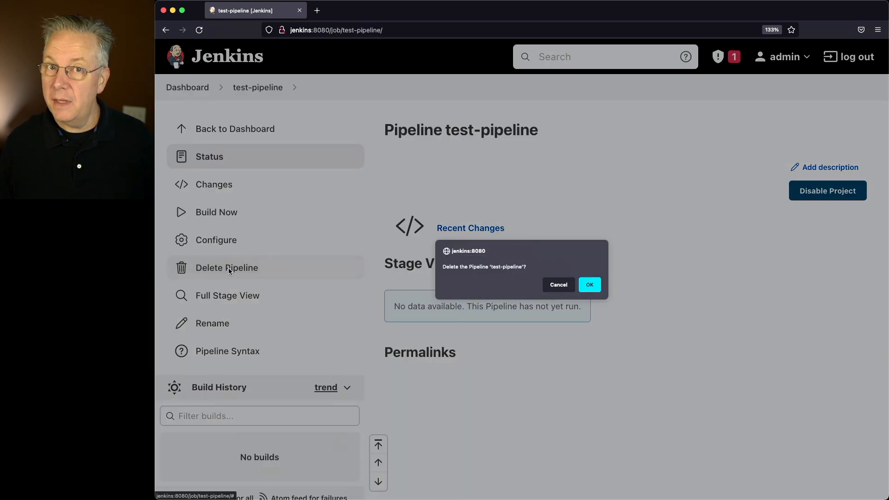
mouse_move(471, 275)
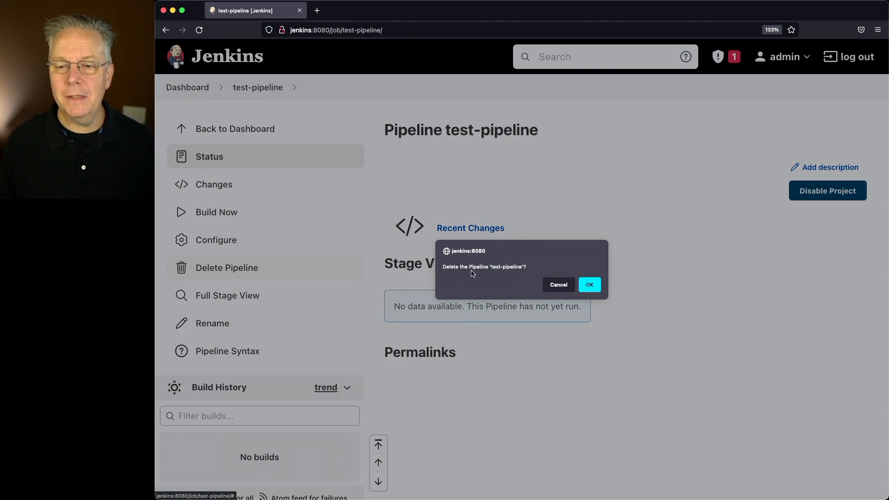
mouse_move(591, 299)
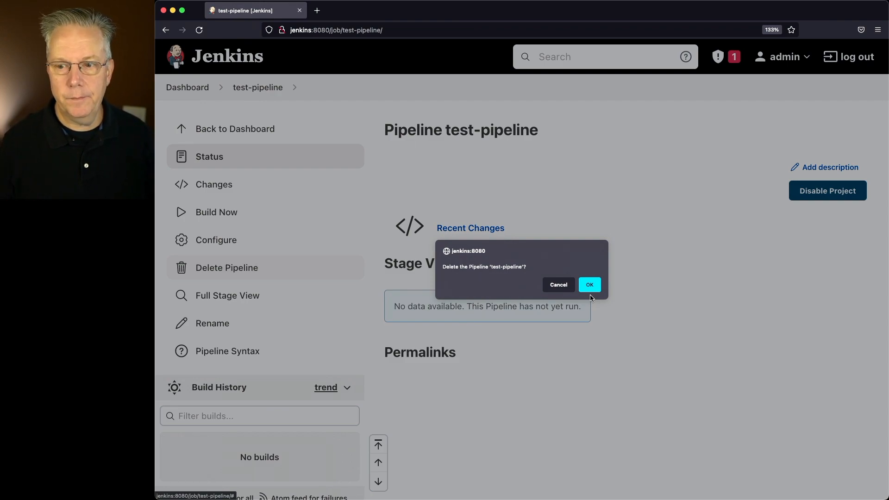
Cancel the test-pipeline deletion and bring forward the Terminal showing jenkins-cli.jar in Downloads.
left_click(558, 285)
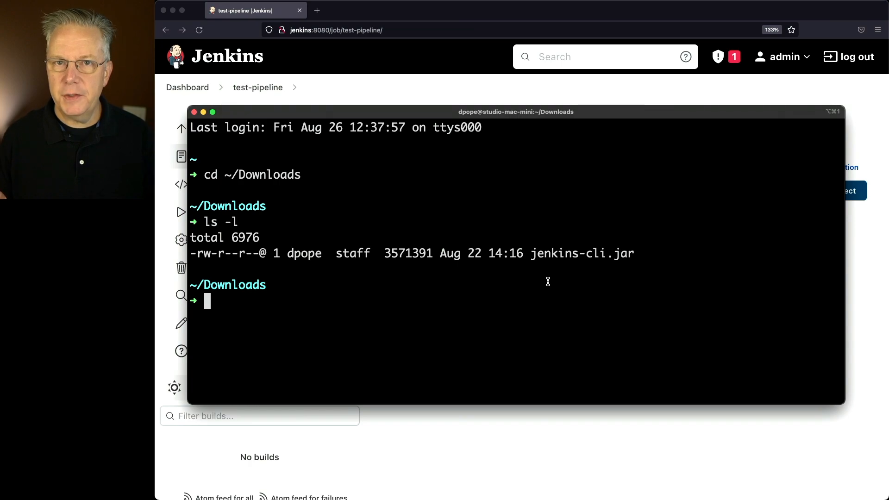
mouse_move(536, 431)
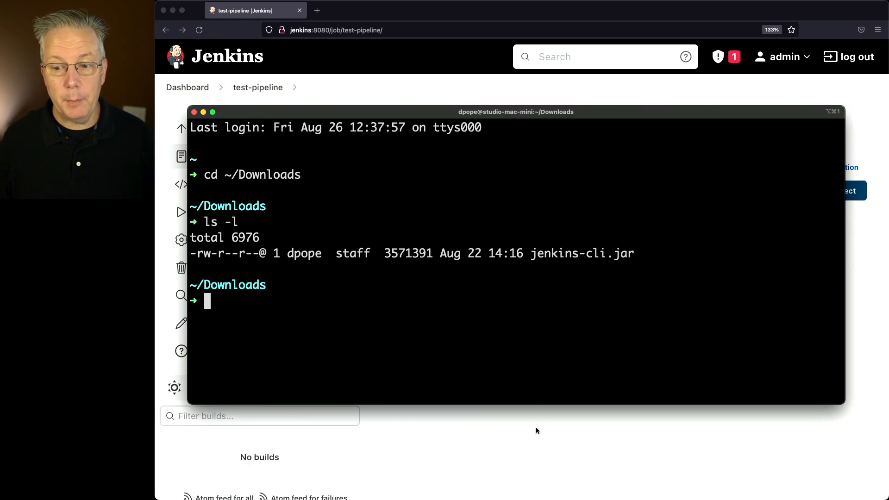
Navigate from the dashboard through Manage Jenkins to the Jenkins CLI commands page.
left_click(187, 87)
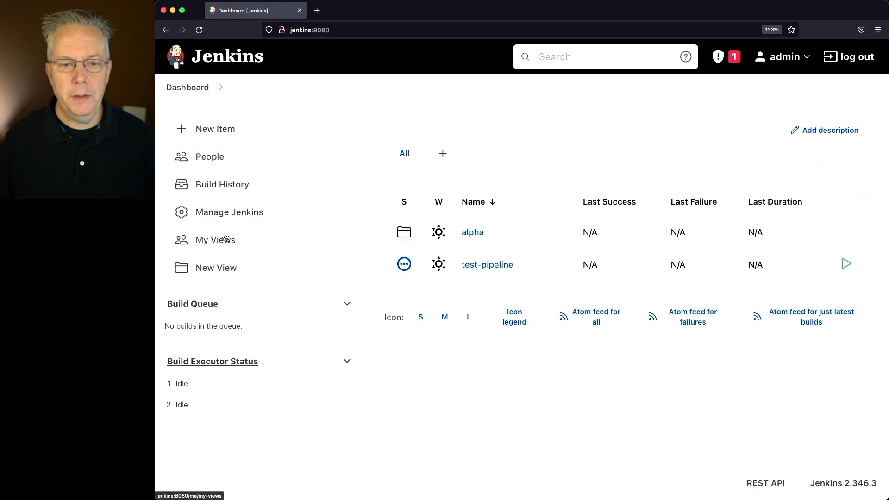
left_click(229, 211)
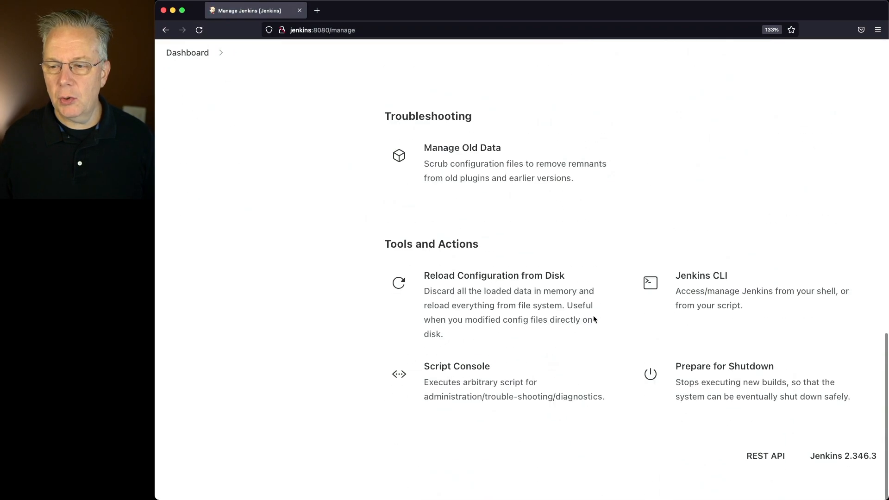
left_click(701, 276)
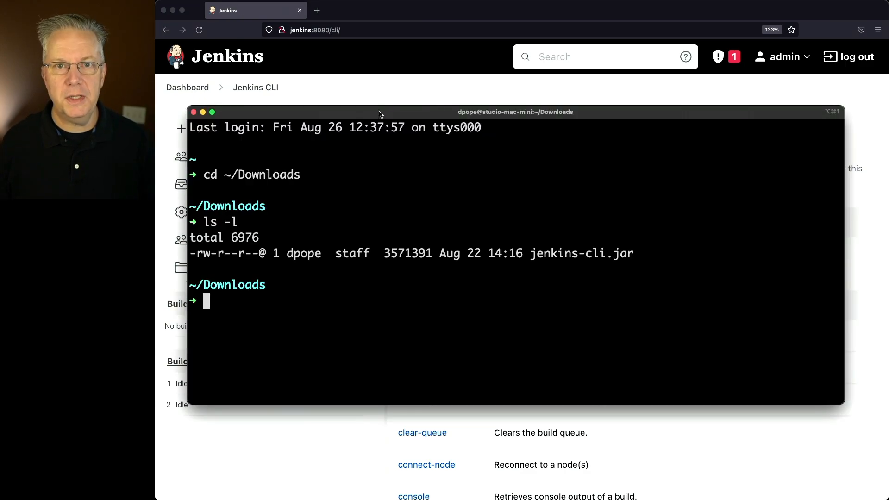
Enter the command export JENKINS_USER_ID=admin at the Terminal prompt.
type("export JENKINS_USER_ID=admin")
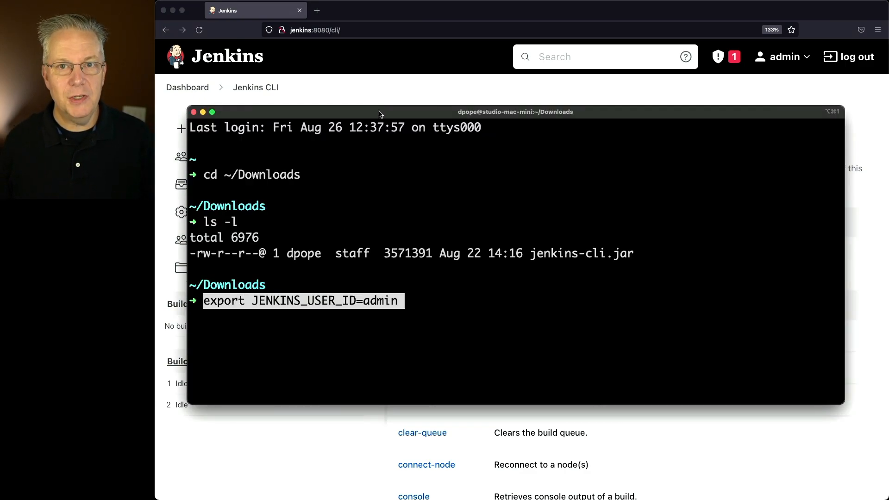
mouse_move(534, 37)
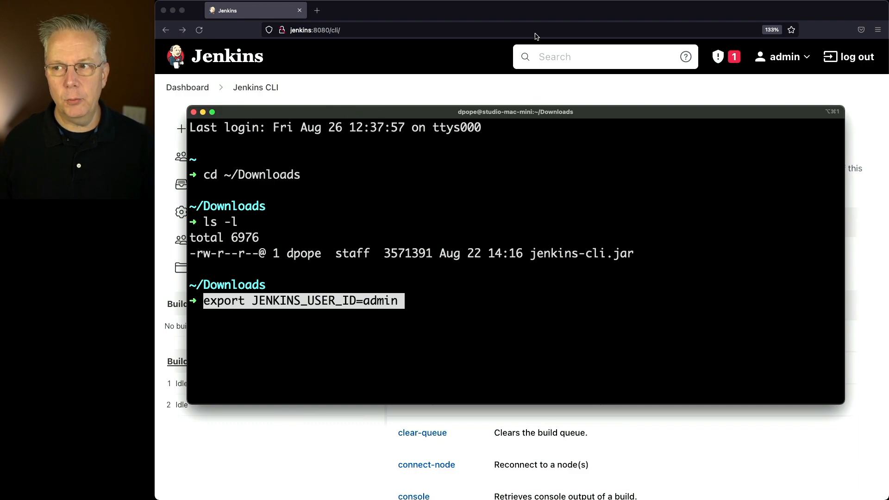
mouse_move(696, 165)
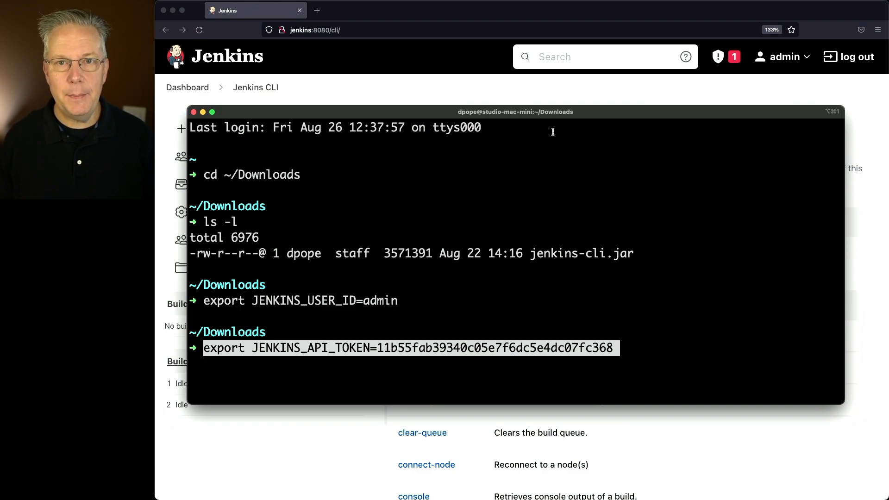
mouse_move(539, 305)
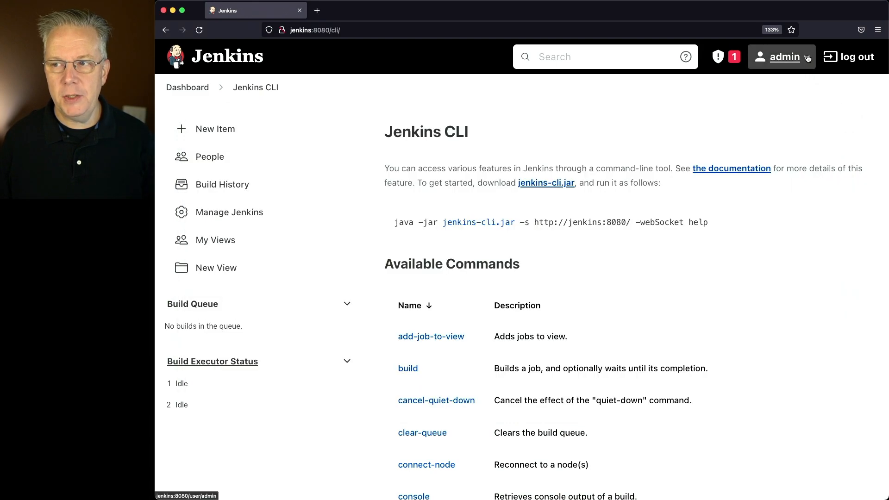
Open the admin account's configuration and scroll to the API Token section listing the alpha token.
left_click(187, 87)
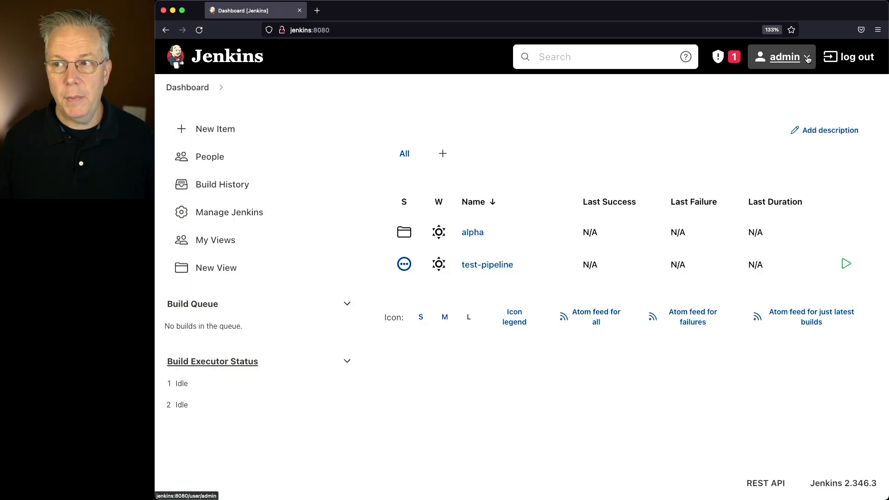
left_click(785, 56)
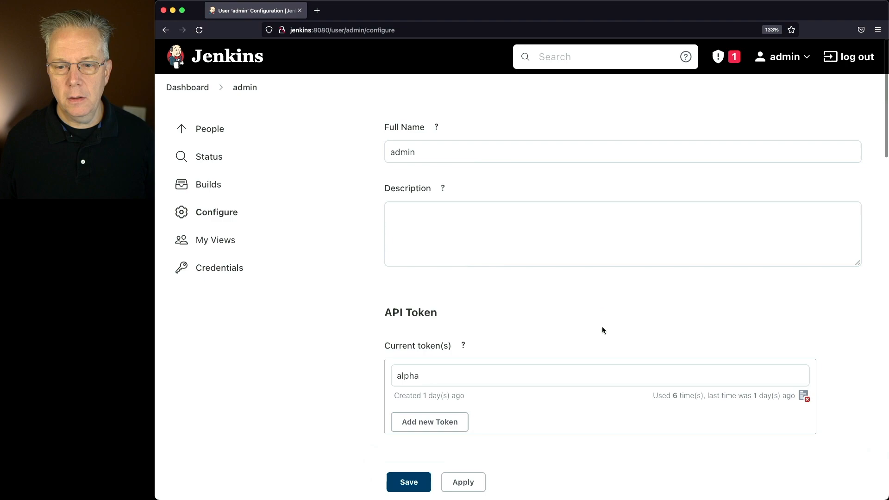
scroll("down", 3)
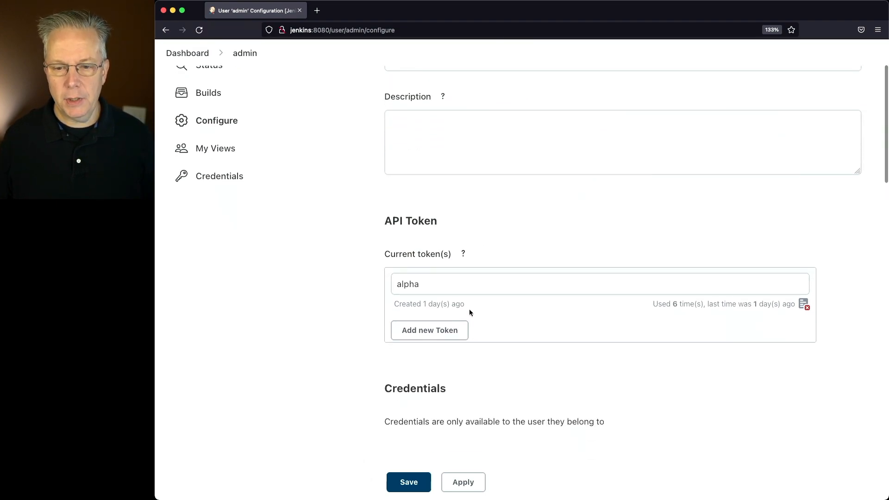
mouse_move(478, 304)
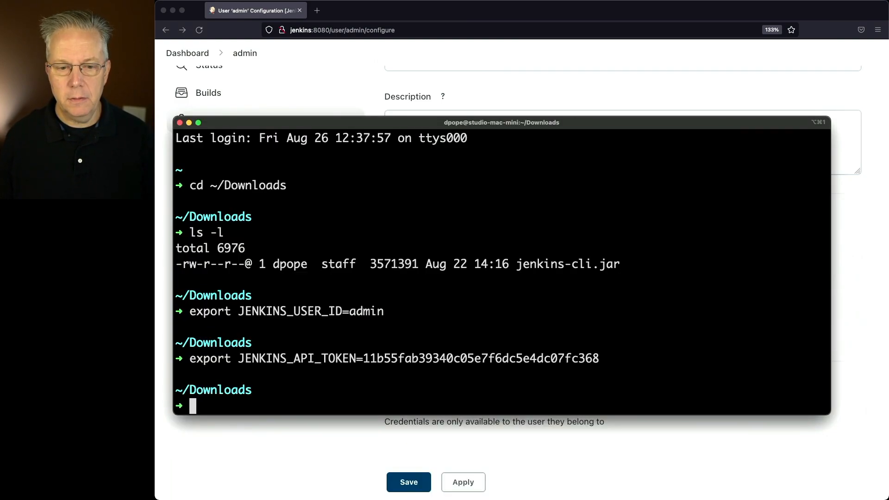
type("export JE")
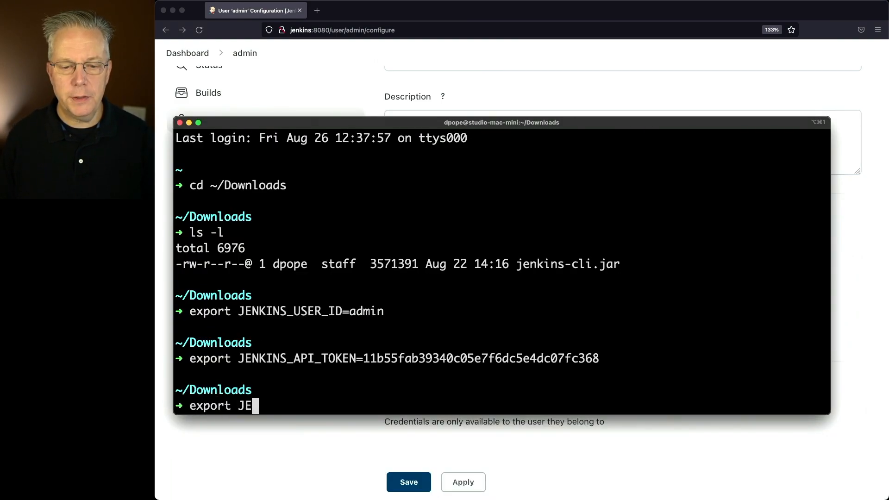
type("NKINS_URL")
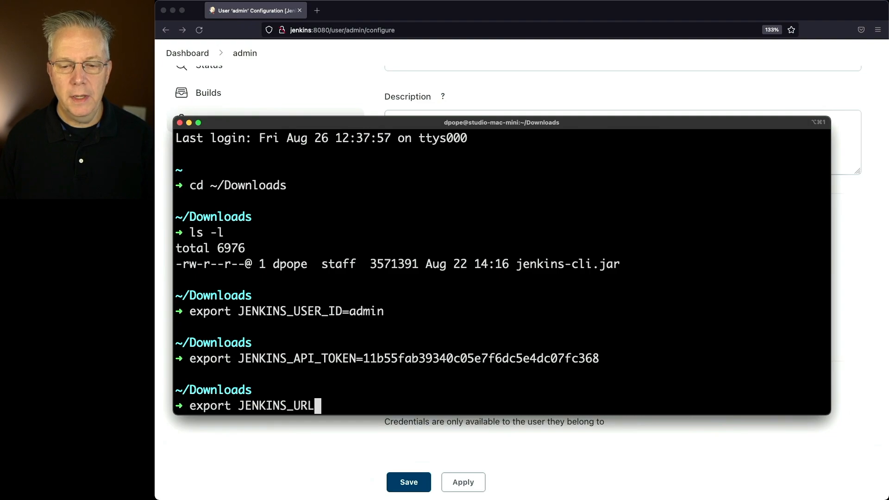
type("=")
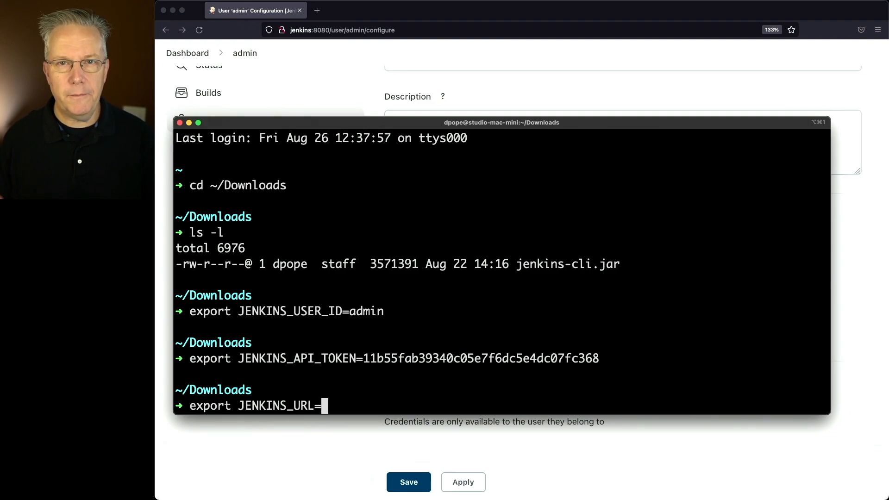
type("http:")
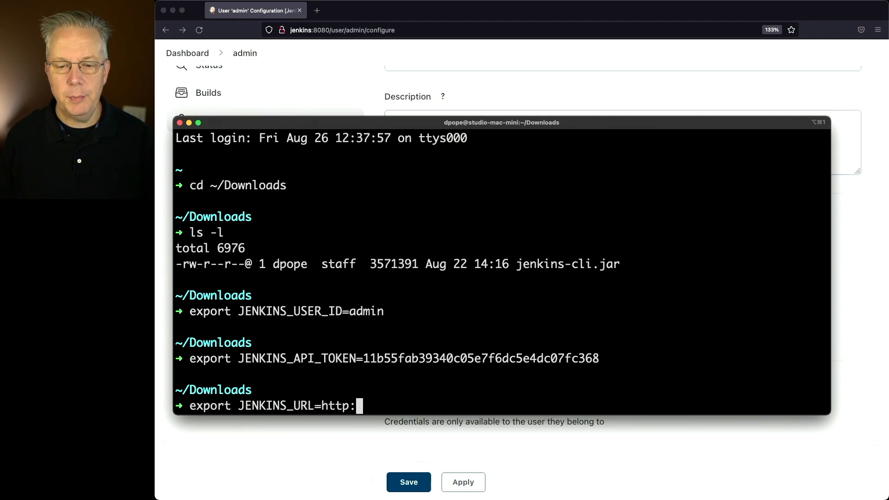
type("//jenkins:8080/")
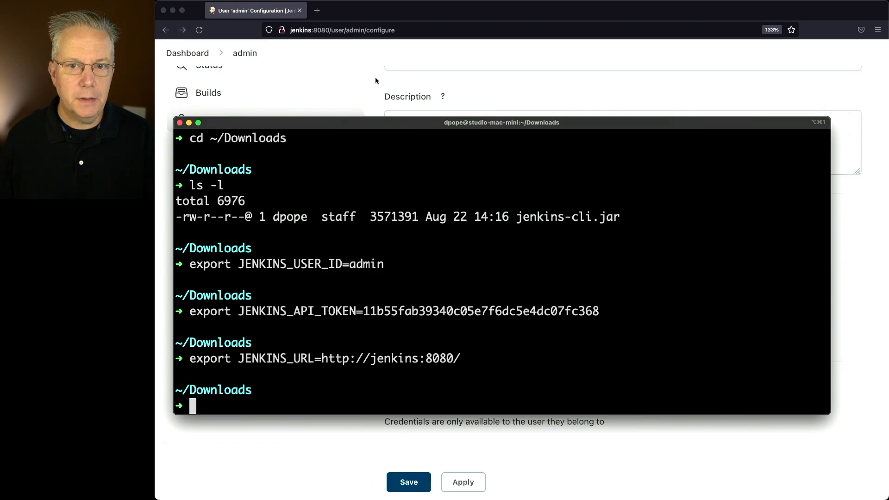
left_click(227, 56)
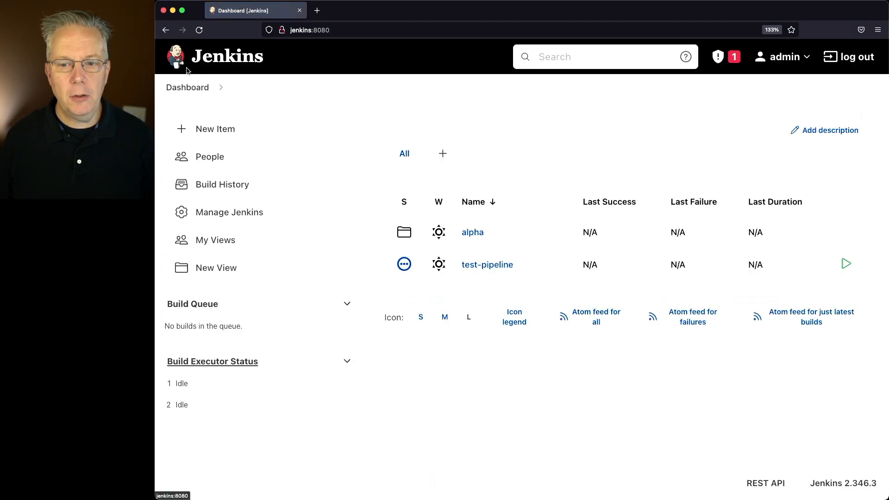
mouse_move(218, 217)
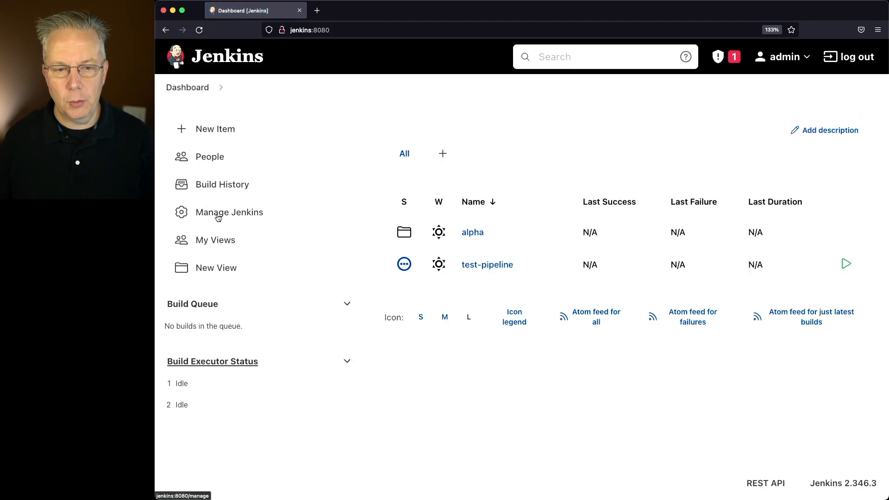
Go through Manage Jenkins to the CLI command list and view the delete-job usage page.
left_click(229, 211)
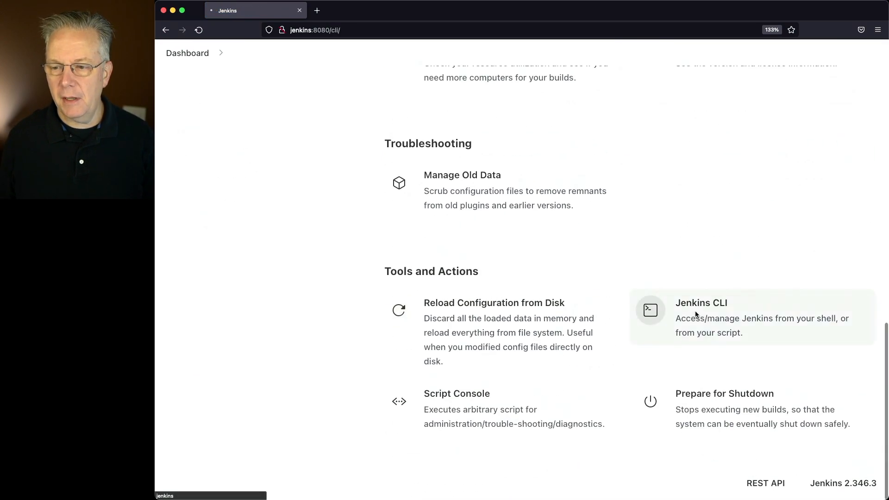
left_click(701, 303)
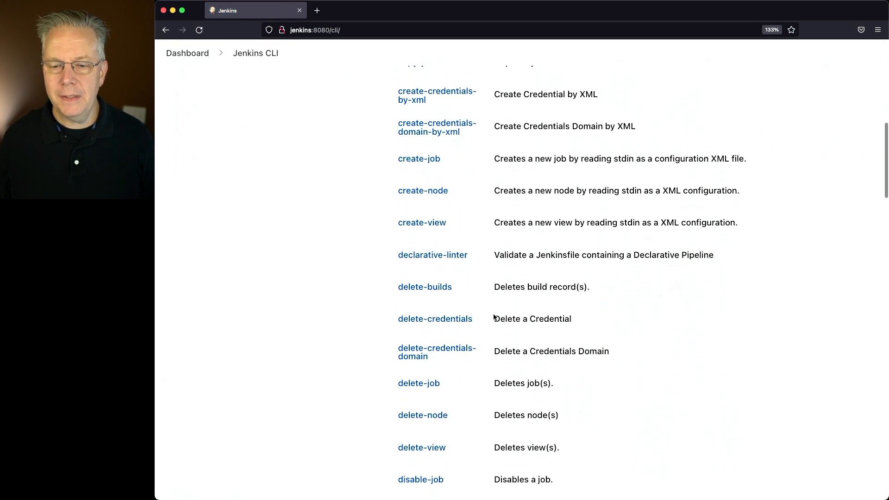
left_click(419, 382)
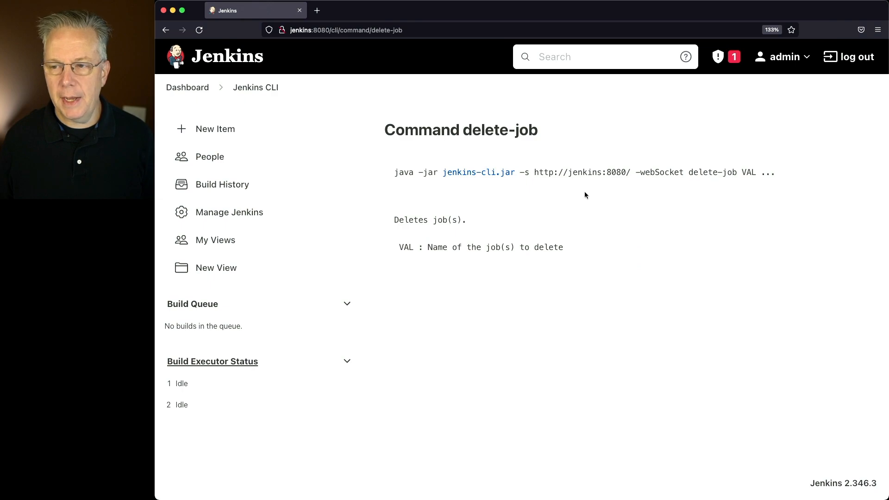
mouse_move(415, 242)
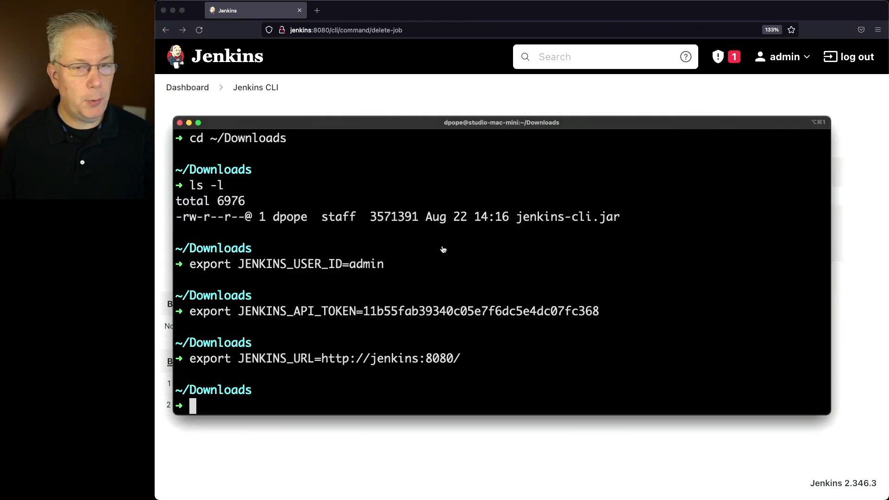
Type java -jar jenkins-cli.jar delete-job at the Downloads prompt without a job name yet.
type("java")
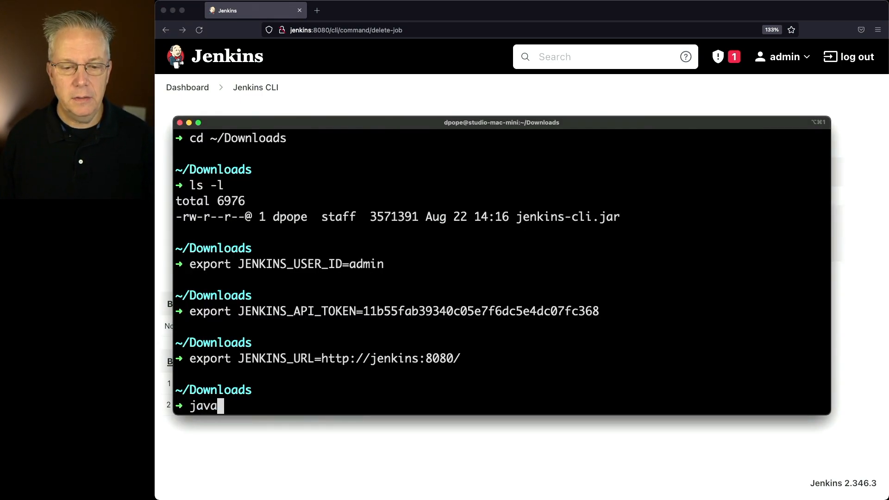
type("-jar jenkins-cli.jar dle")
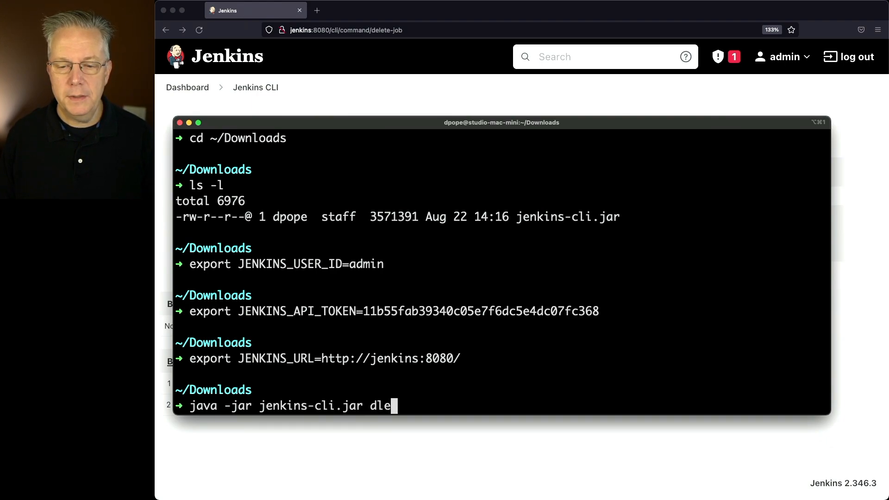
type("delete-job")
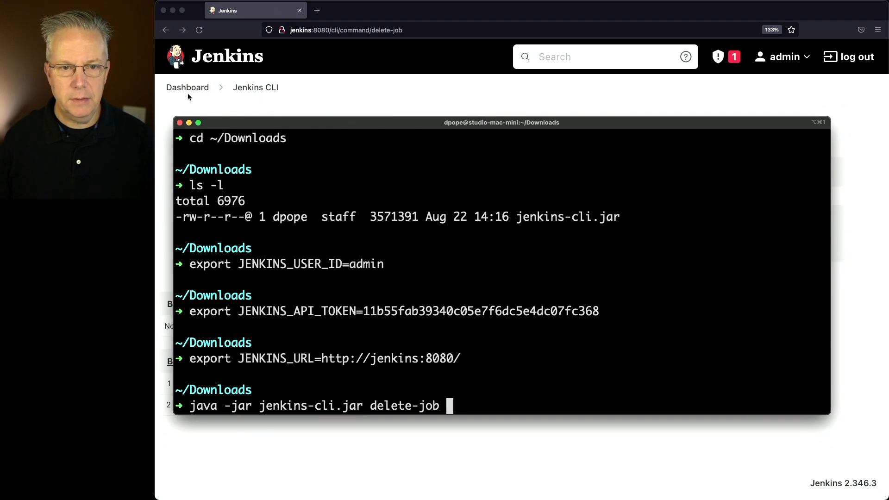
Copy the test-pipeline name from its job page and run the delete-job command for it.
left_click(187, 87)
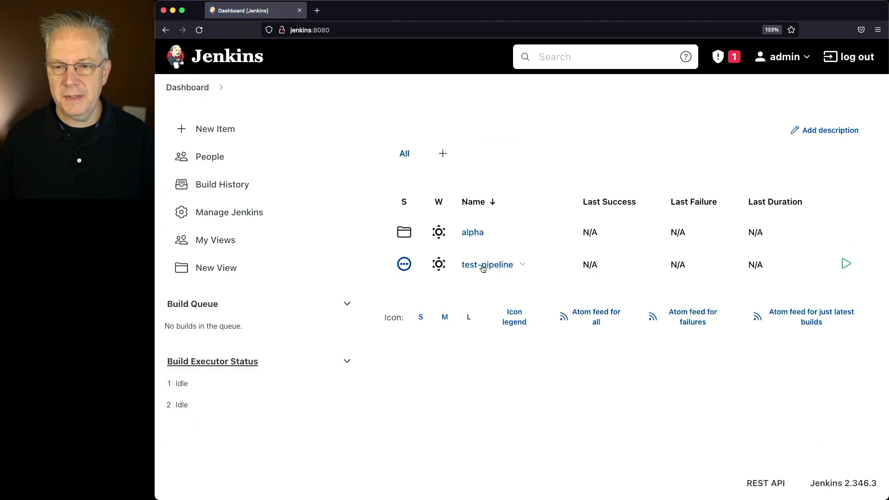
left_click(487, 265)
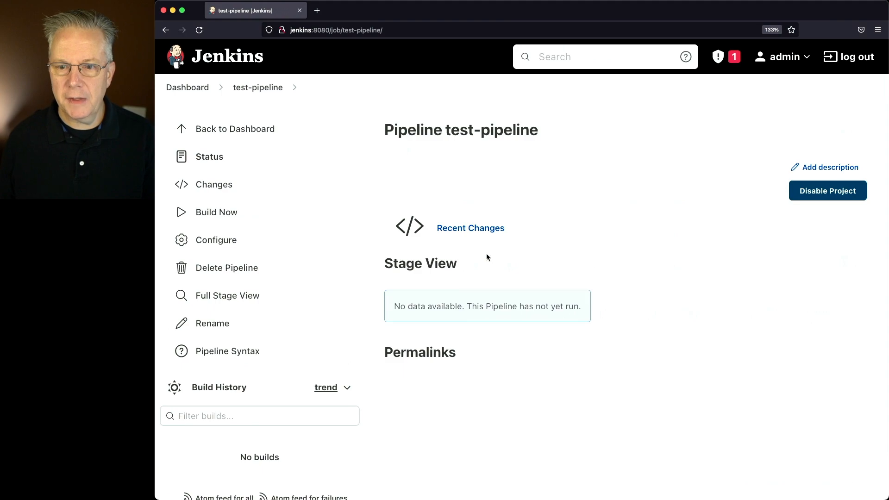
mouse_move(465, 131)
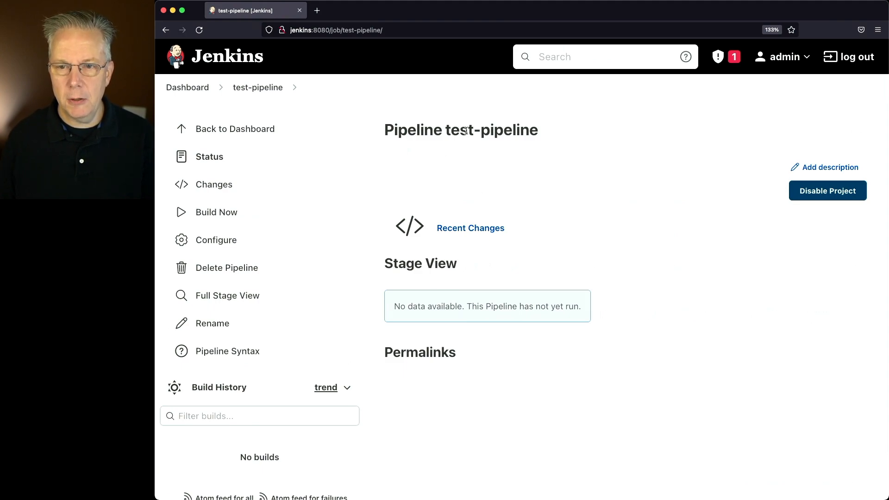
double_click(490, 130)
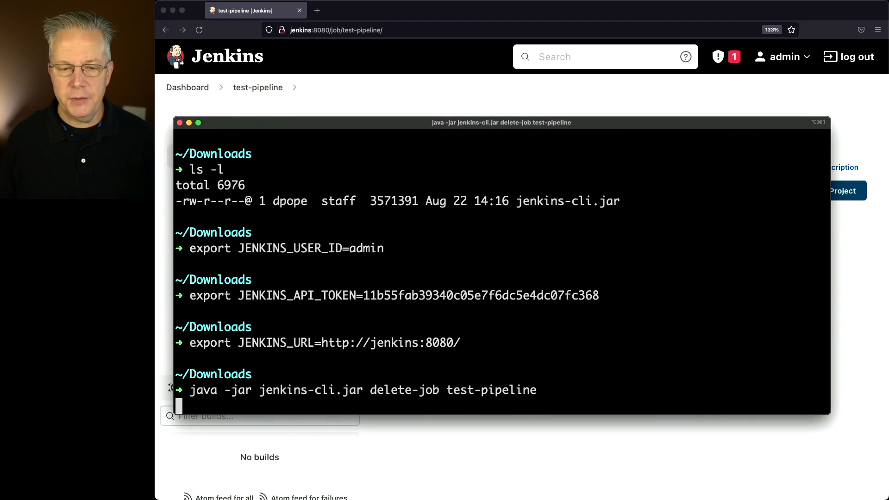
key("Return")
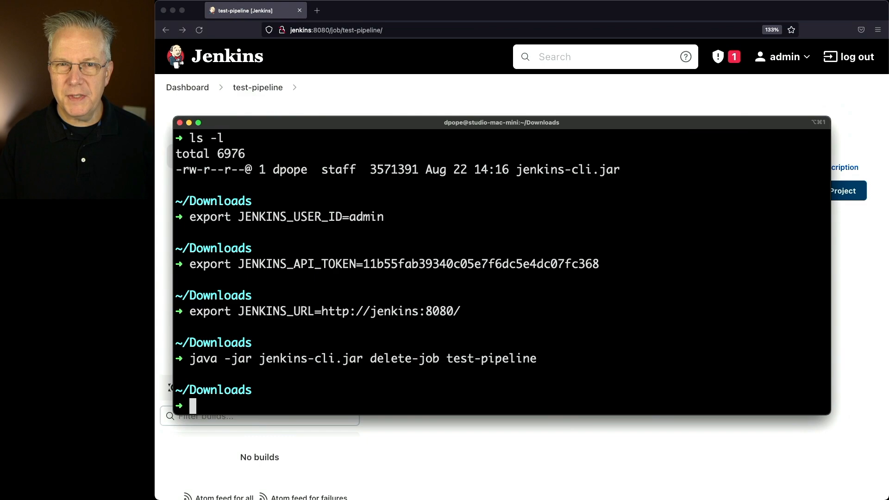
mouse_move(433, 68)
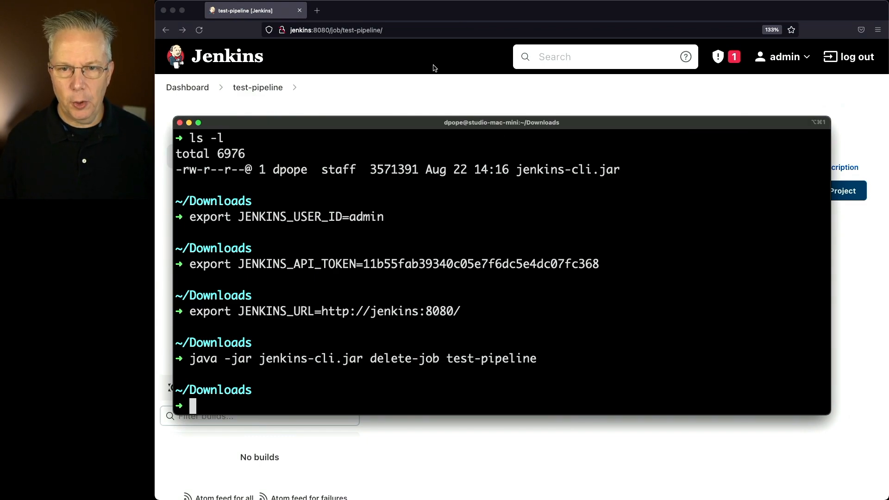
Return to the Jenkins dashboard to confirm only the alpha folder remains.
left_click(187, 87)
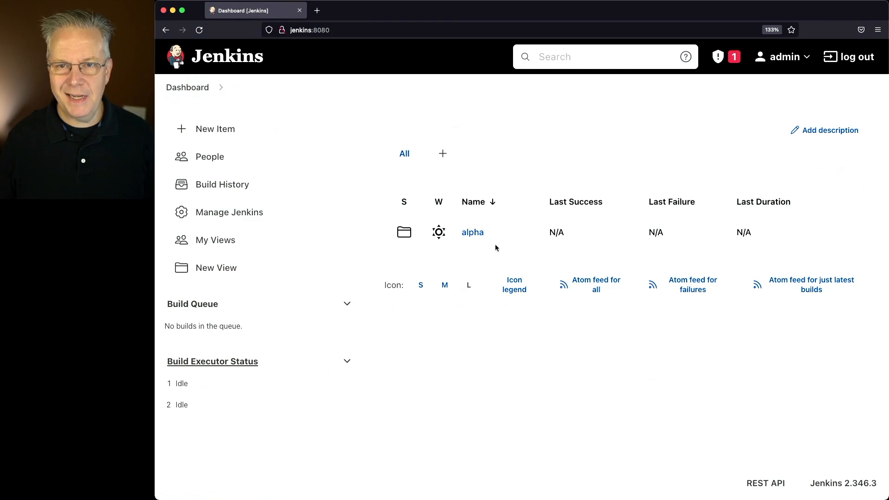
mouse_move(513, 285)
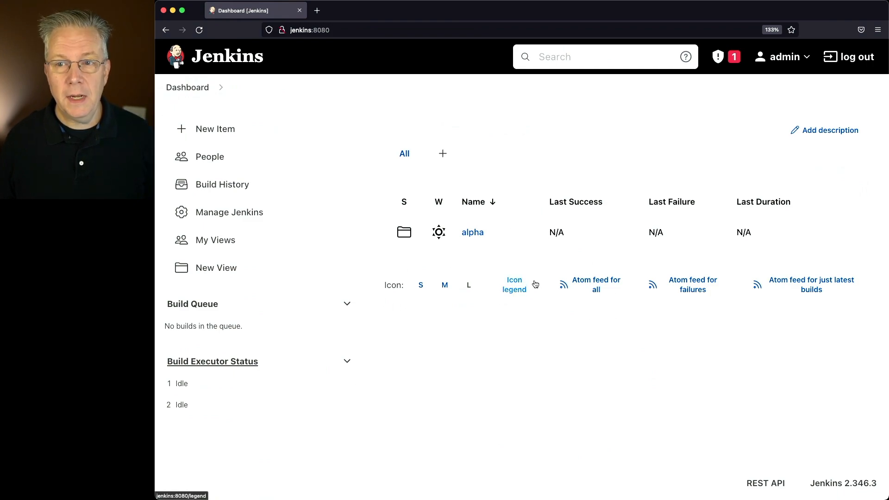
mouse_move(472, 232)
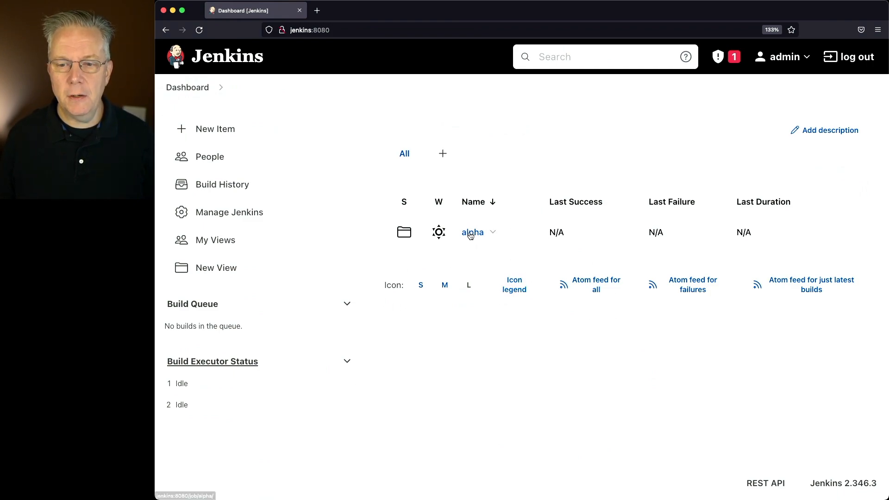
Delete the alpha folder via its breadcrumb Delete Folder action and confirm with Yes.
left_click(473, 233)
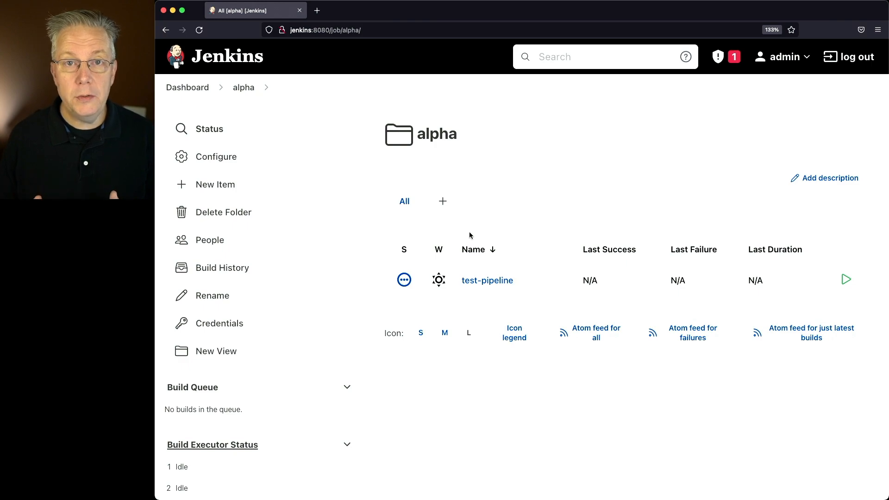
mouse_move(278, 113)
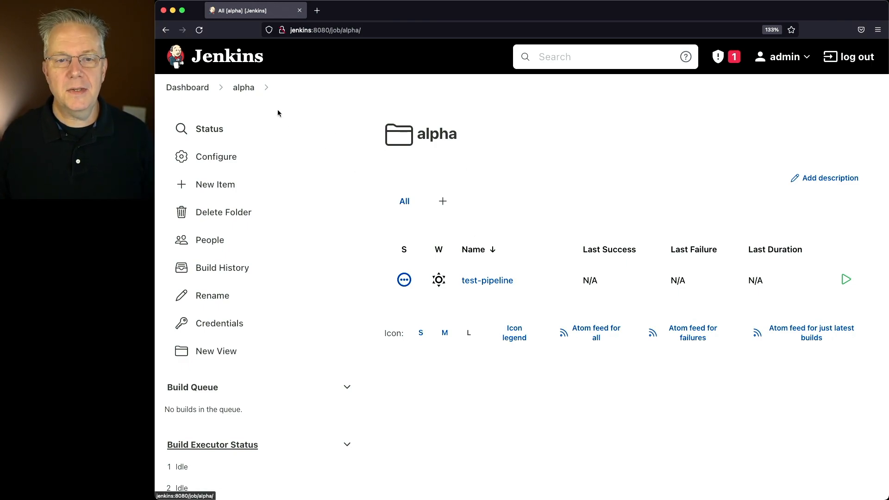
mouse_move(231, 224)
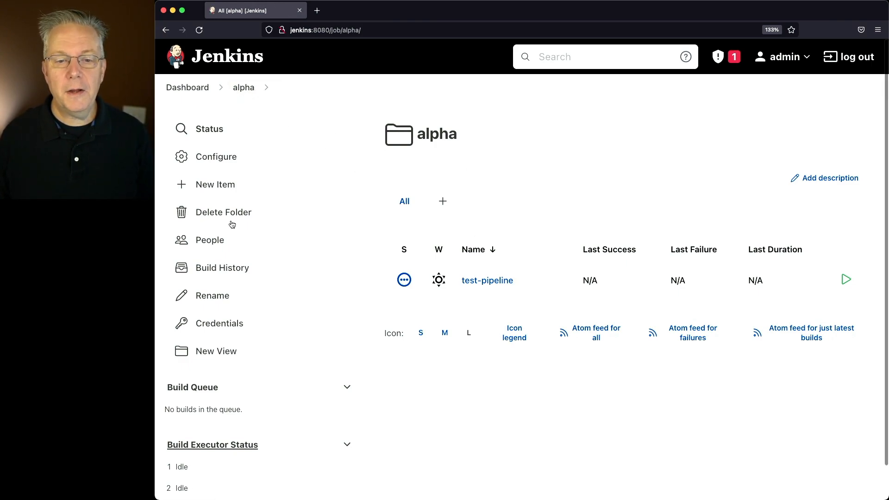
mouse_move(252, 87)
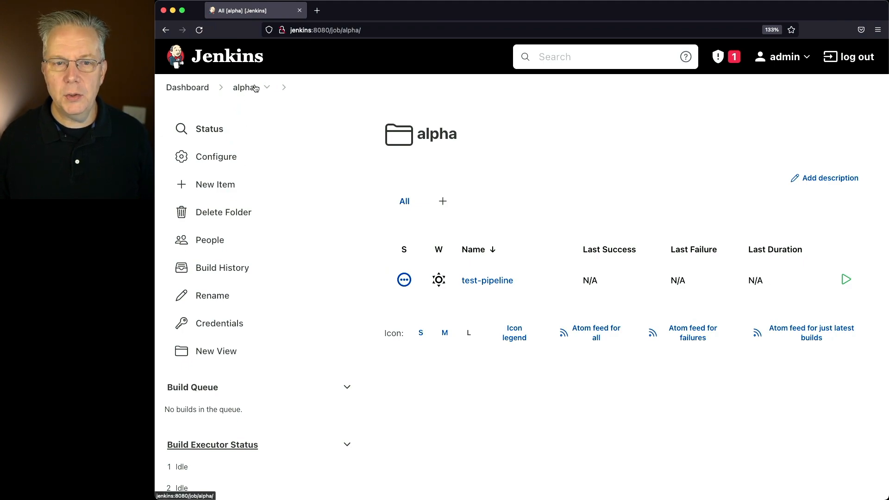
left_click(266, 87)
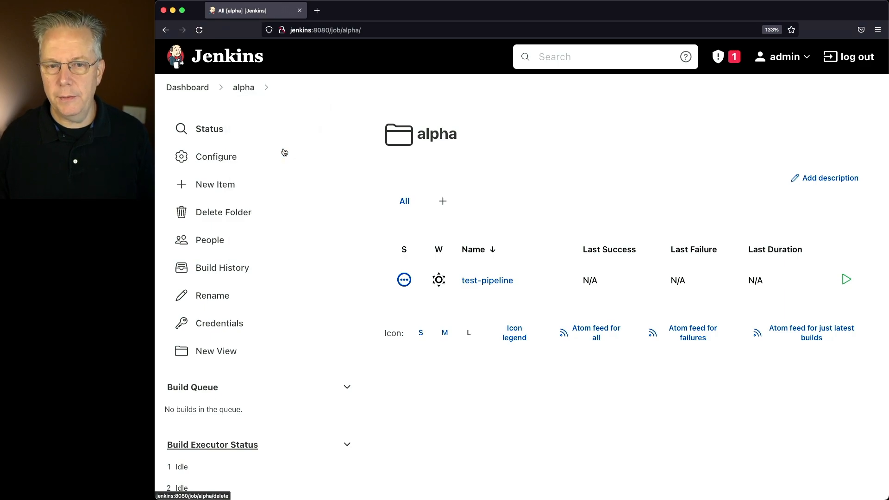
left_click(224, 211)
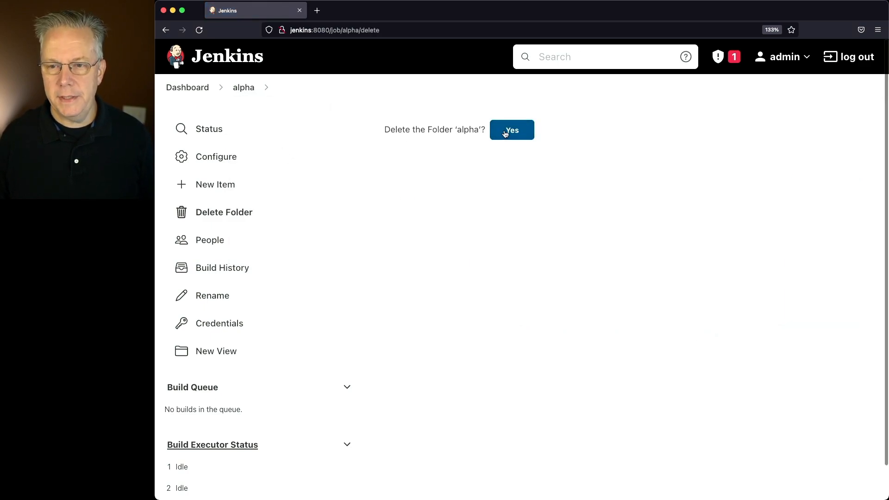
left_click(511, 130)
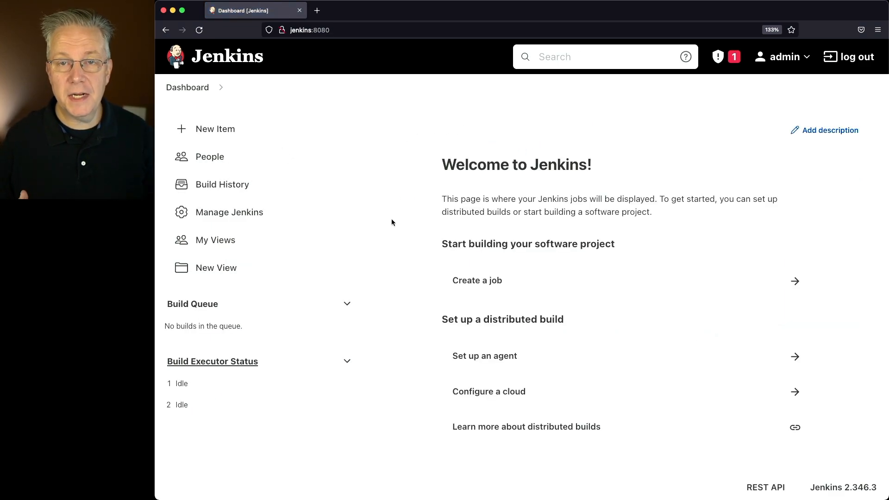